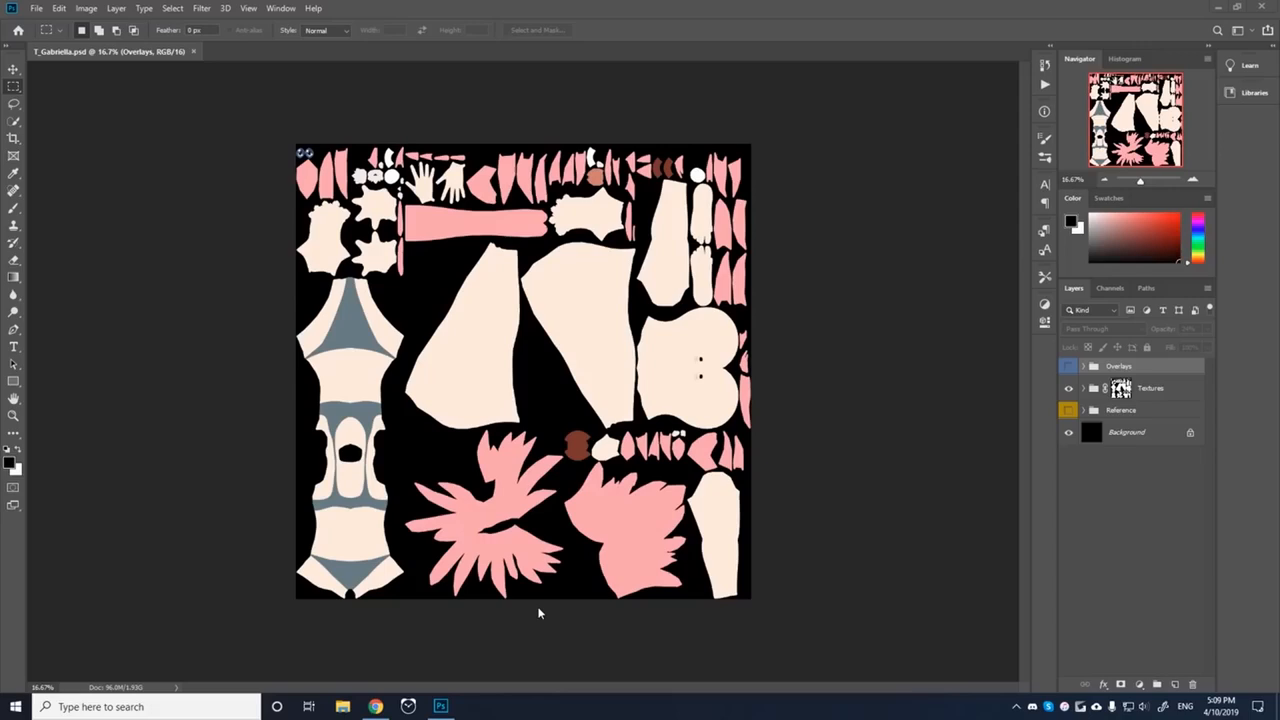
{"action": "mouse_move", "coordinate": [1088, 392]}
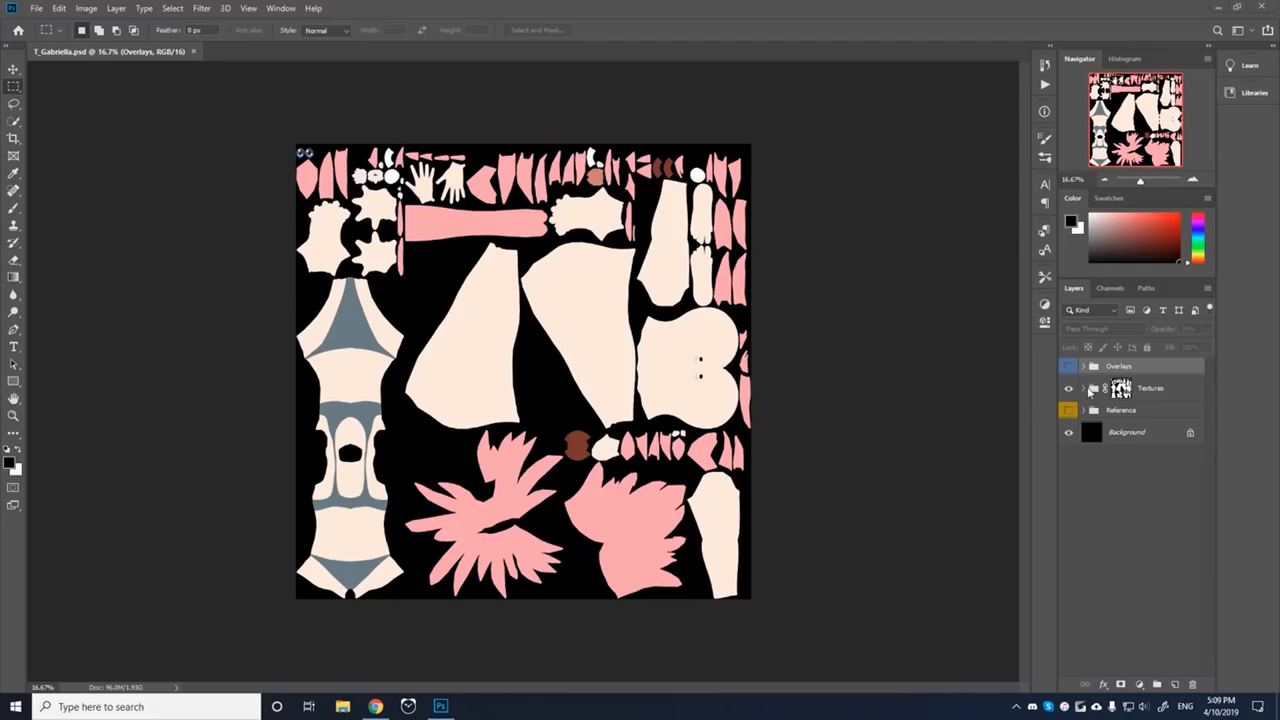
Hide the Textures group's sublayers so the canvas shows a plain white background.
{"action": "left_click", "coordinate": [1084, 388]}
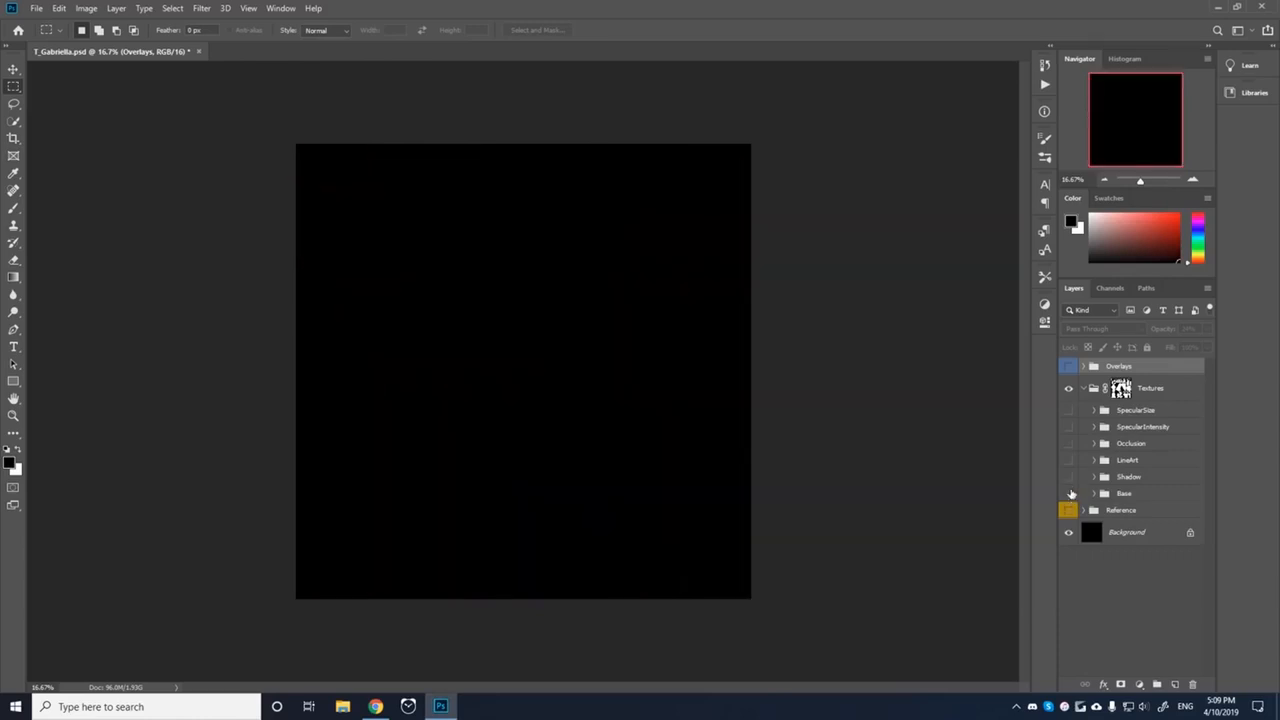
{"action": "left_click", "coordinate": [1068, 492]}
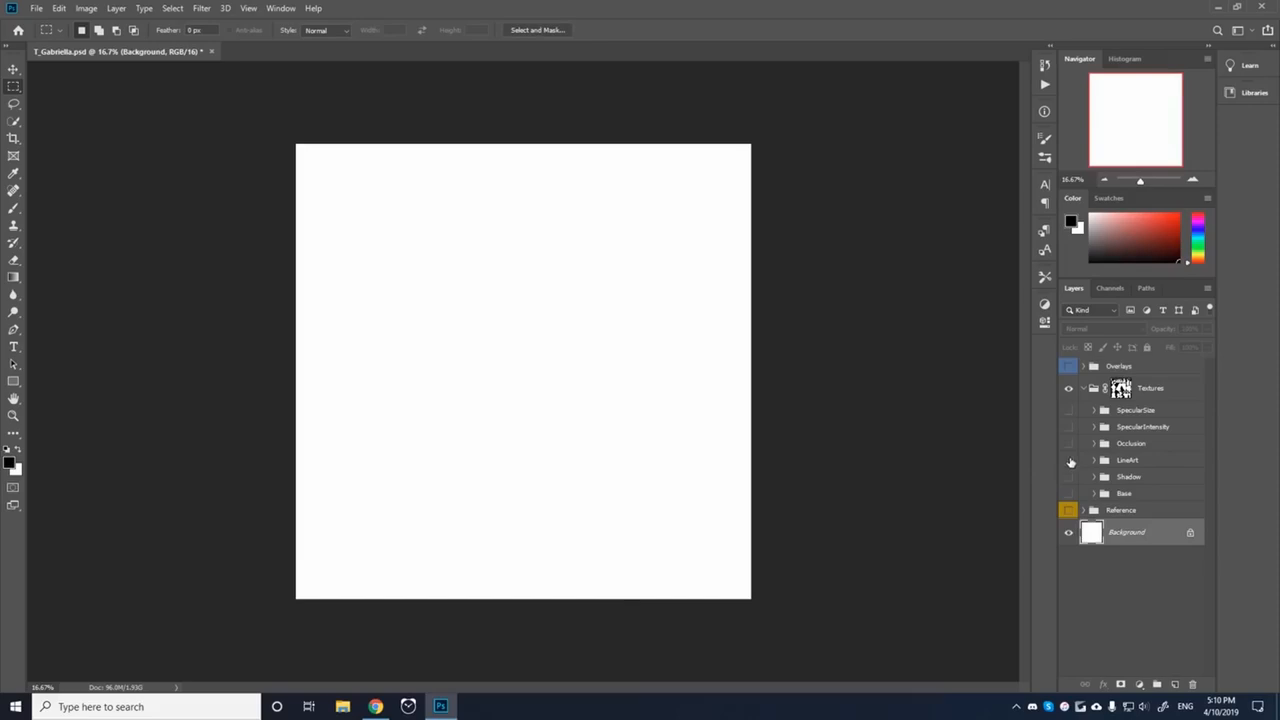
{"action": "left_click", "coordinate": [1068, 458]}
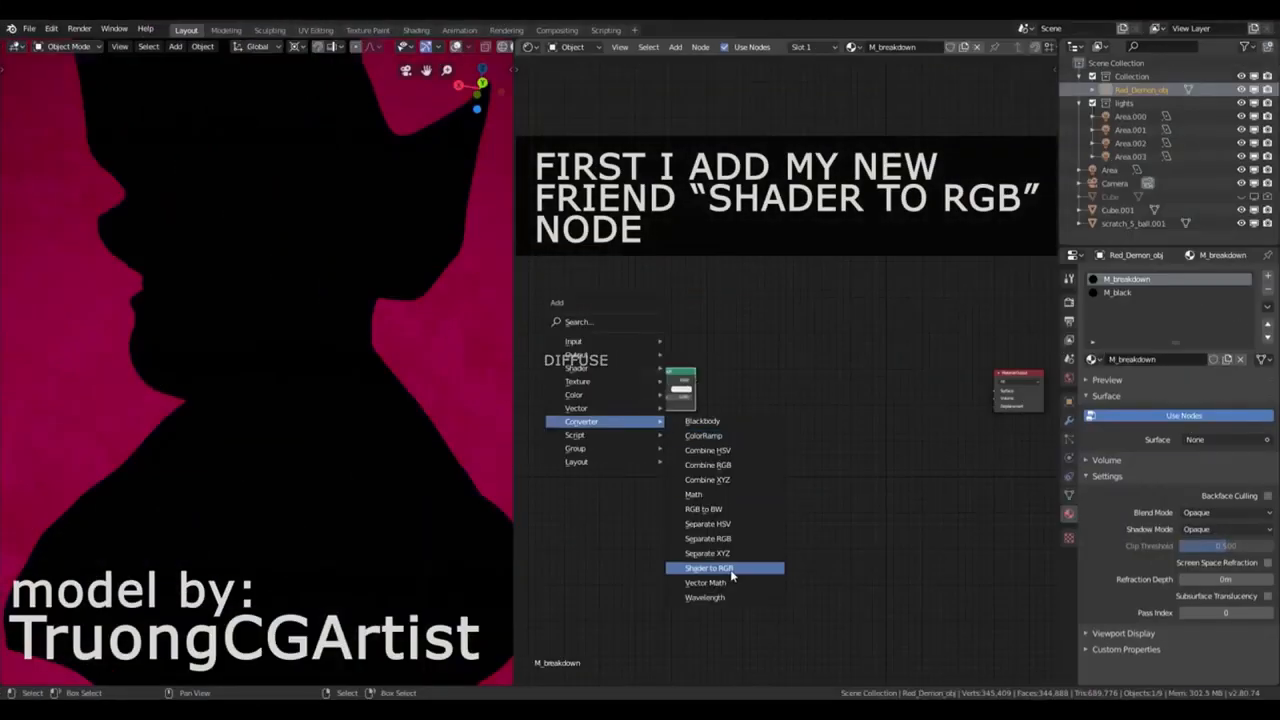
Route the demon material through Shader to RGB, a high-contrast ColorRamp and a Hatching image texture.
{"action": "left_click", "coordinate": [708, 568]}
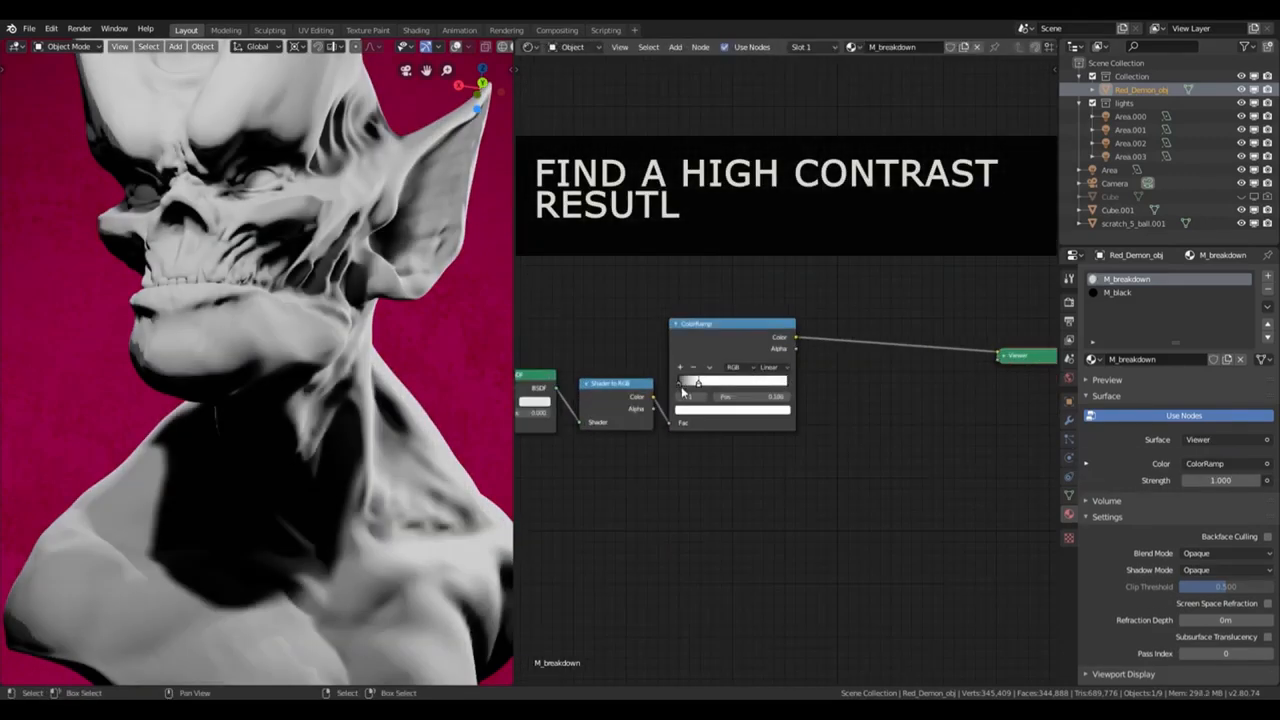
{"action": "left_click", "coordinate": [1130, 116]}
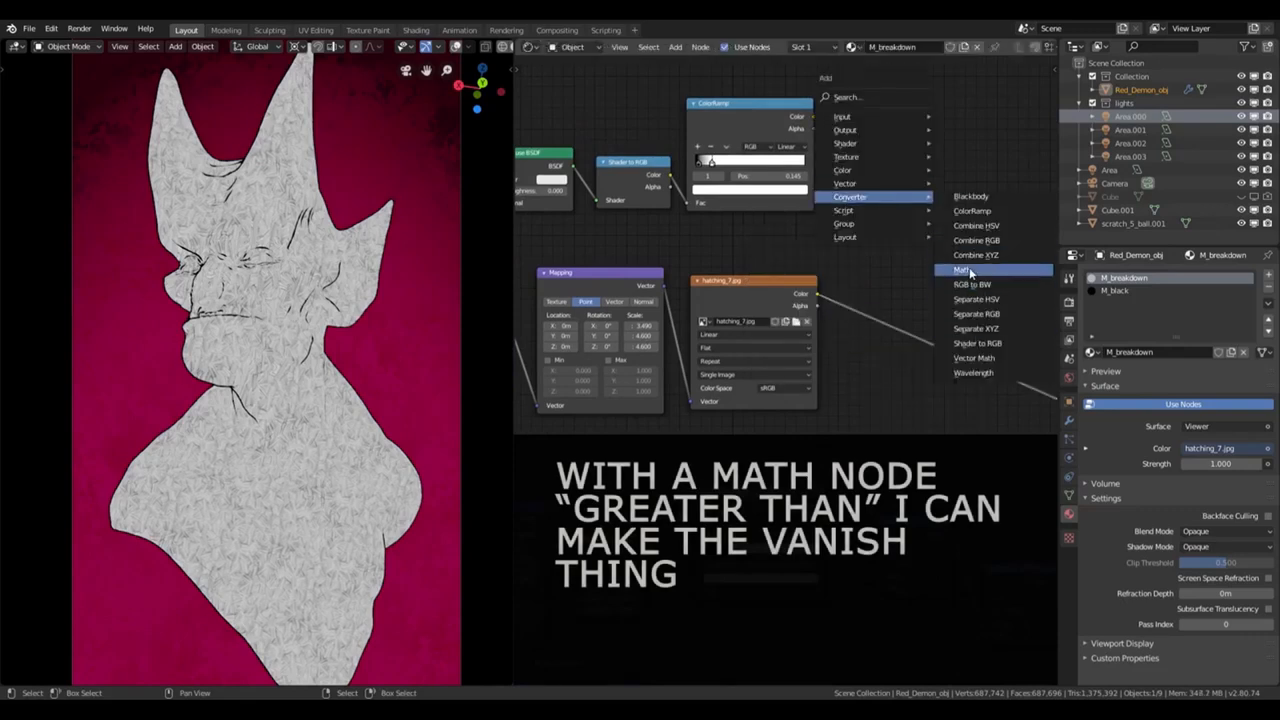
{"action": "left_click", "coordinate": [960, 268]}
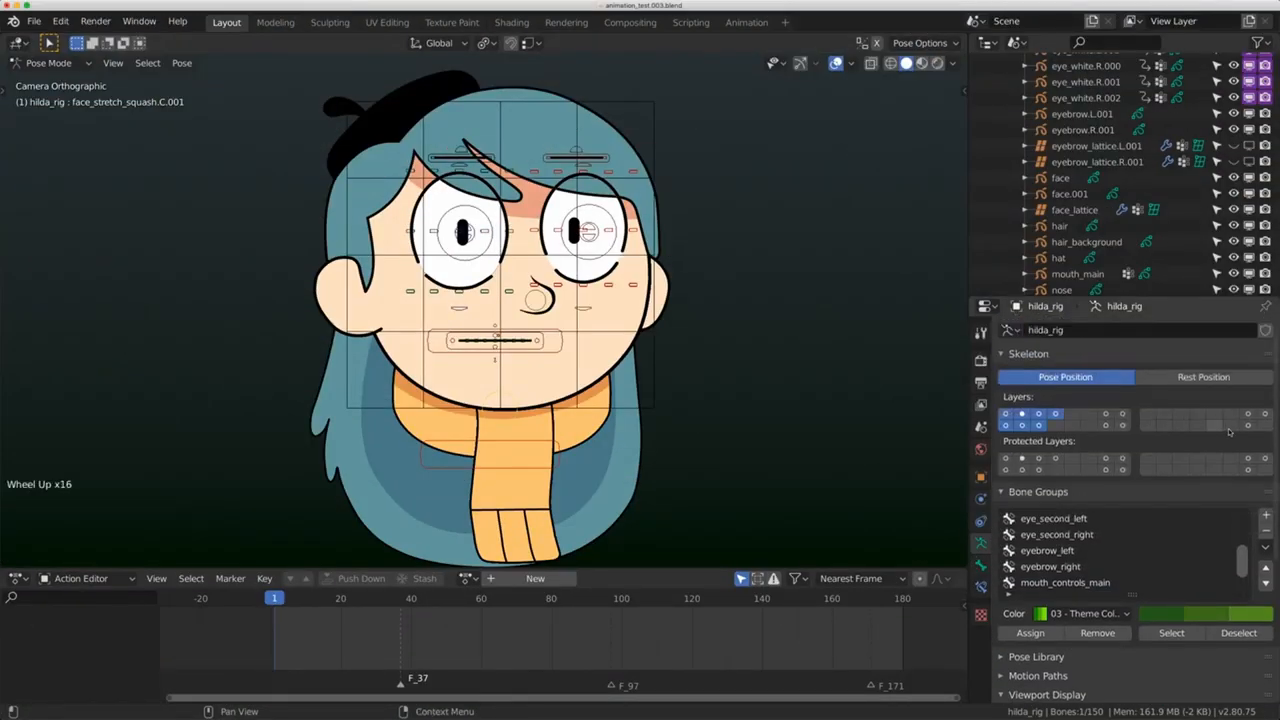
Add Damped Track and Stretch To constraints on face_deform.C.001 targeting face_stretch_squash.C.001.
{"action": "left_click", "coordinate": [500, 250]}
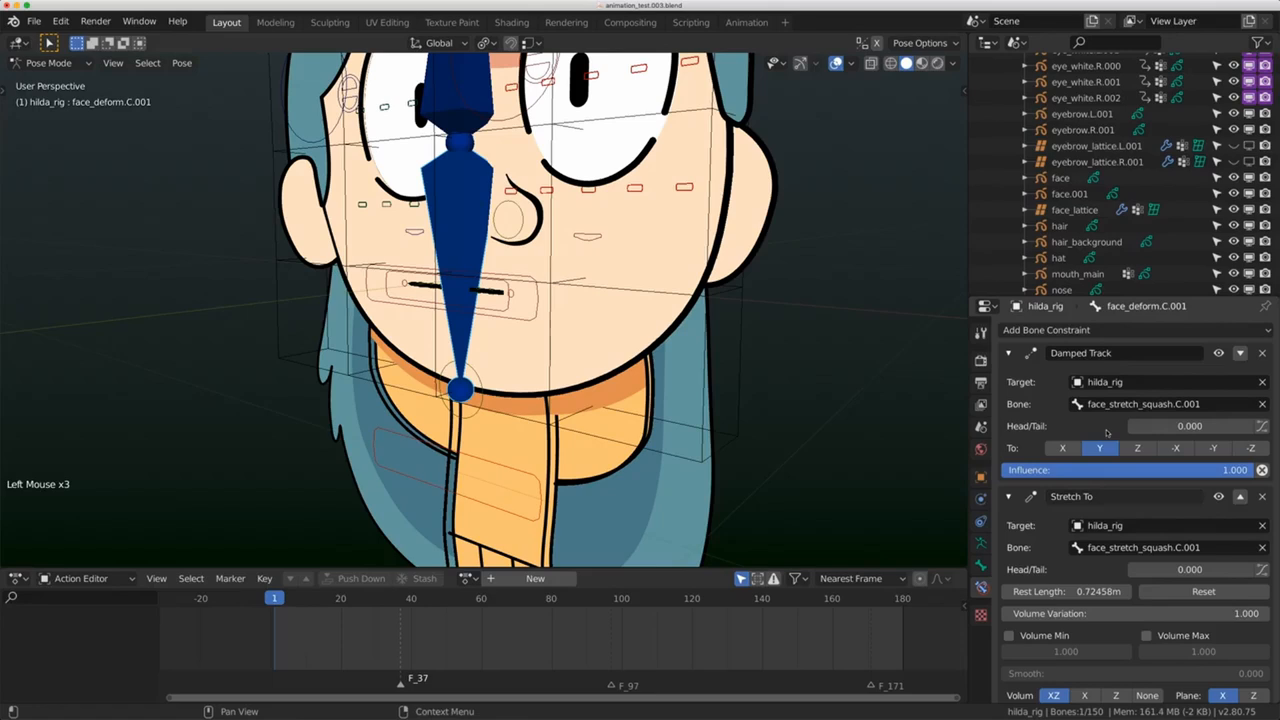
{"action": "left_click", "coordinate": [1008, 352]}
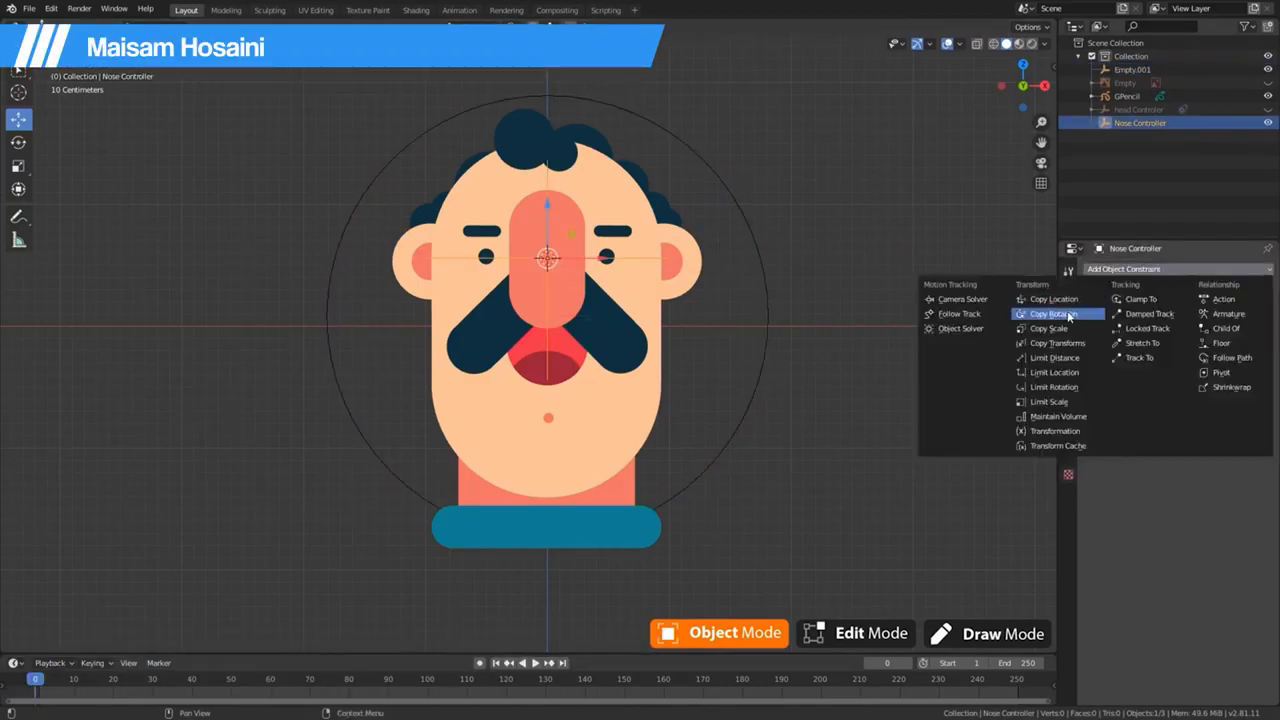
Review the mustached Grease Pencil face's stroke and fill materials in Front Orthographic view.
{"action": "left_click", "coordinate": [1052, 300]}
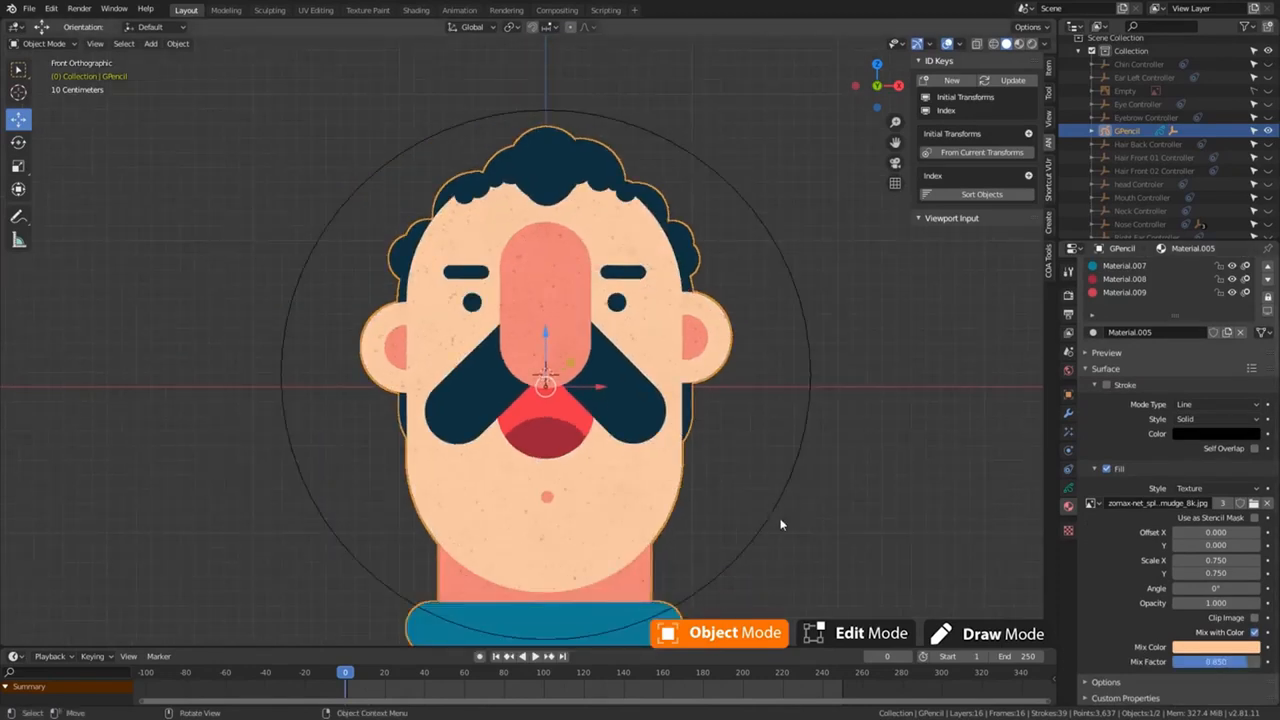
{"action": "mouse_move", "coordinate": [1148, 520]}
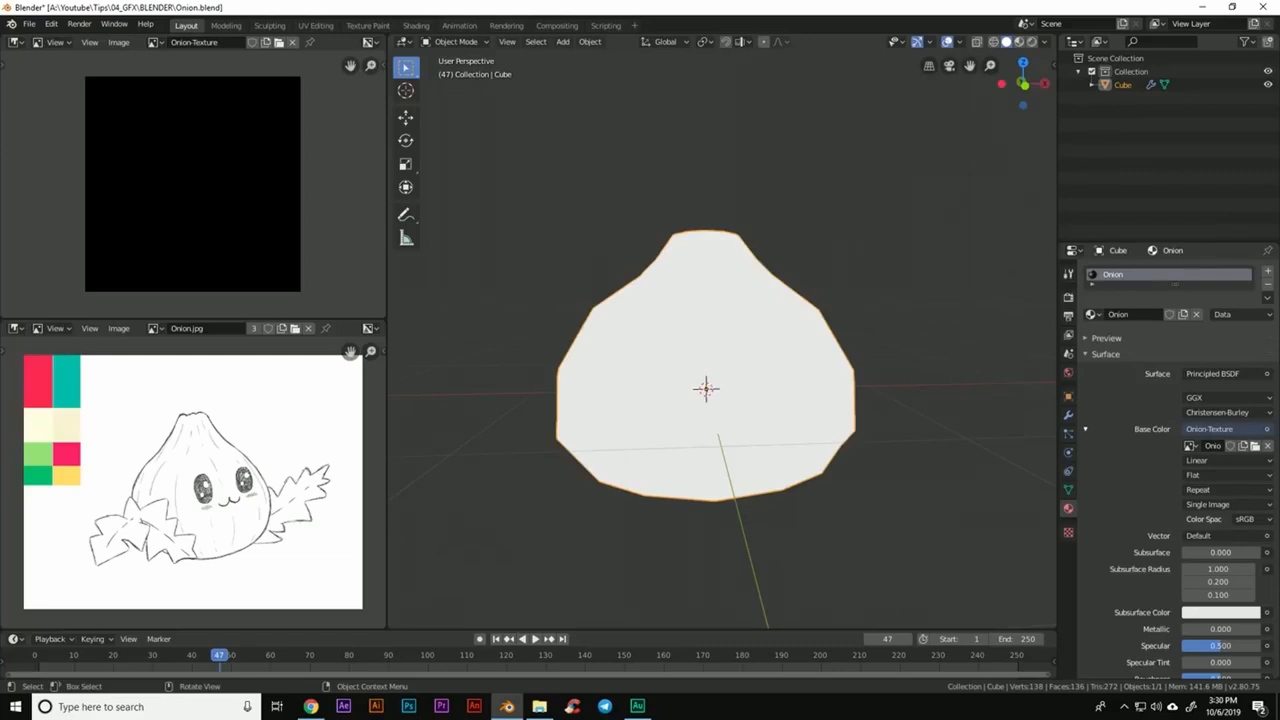
Switch the onion model into Texture Paint mode with its UV layout shown beside the view.
{"action": "left_click_drag", "start_coordinate": [704, 390], "coordinate": [752, 418]}
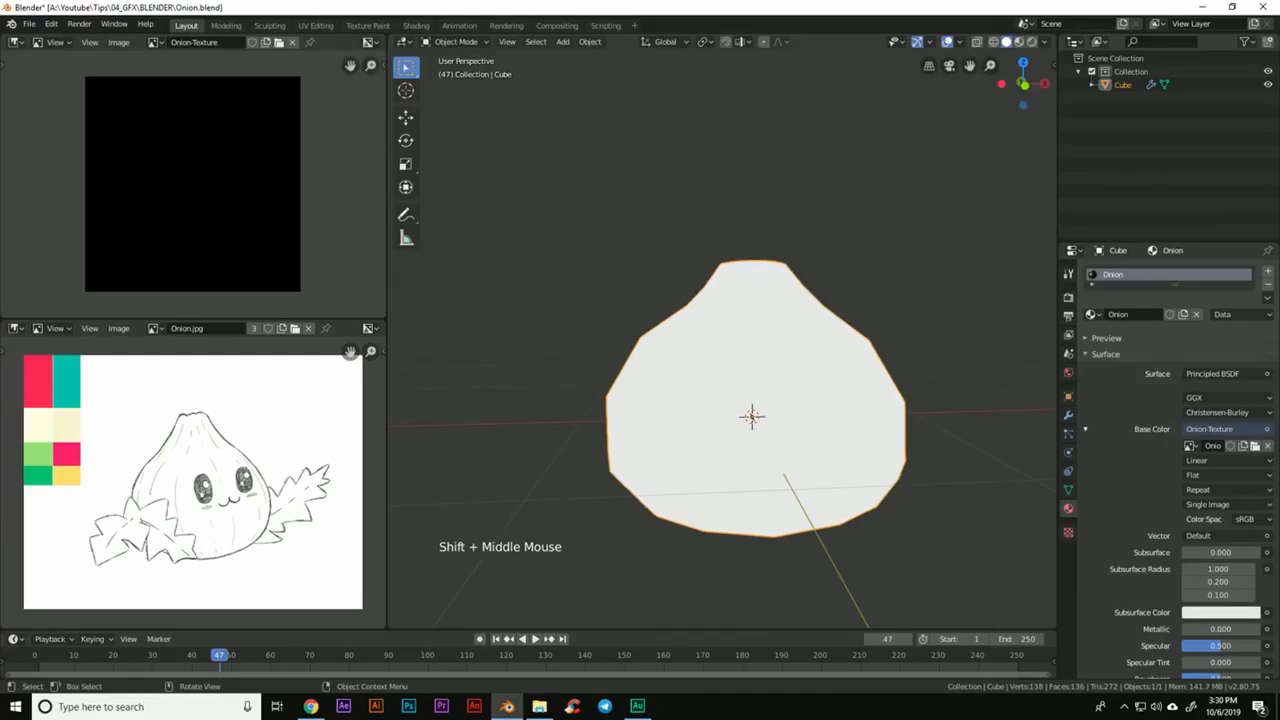
{"action": "left_click", "coordinate": [456, 40]}
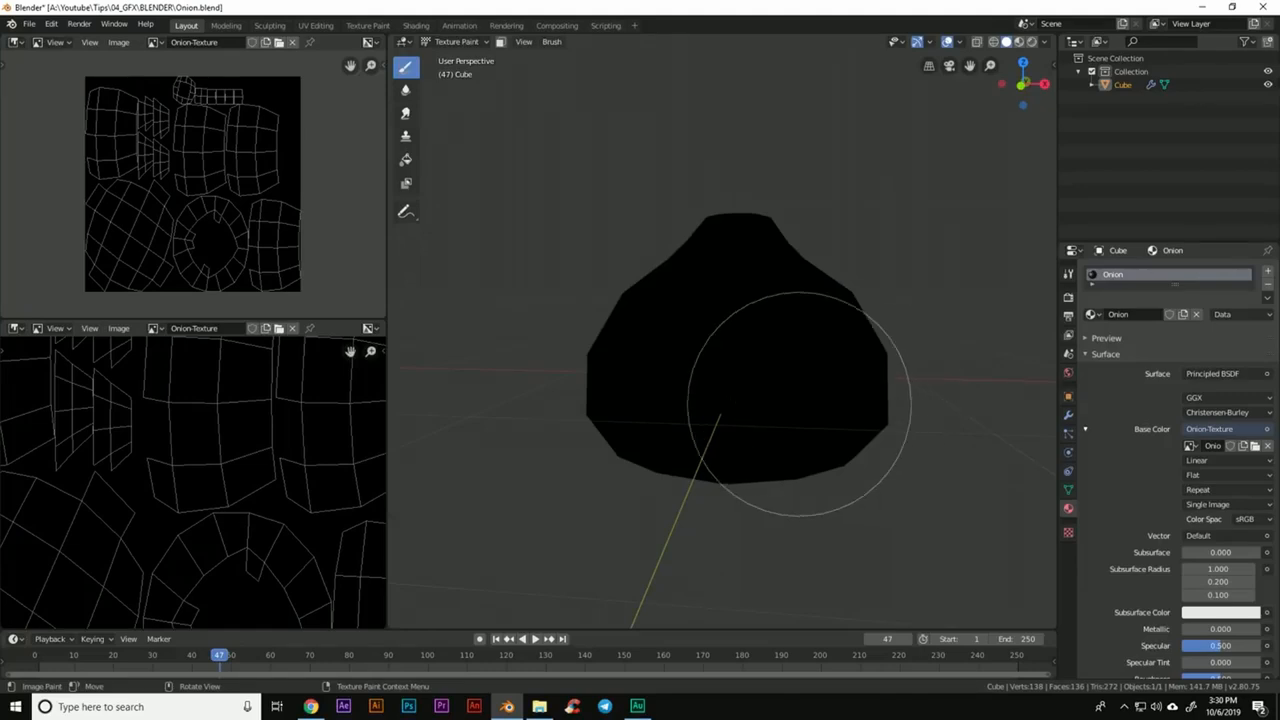
{"action": "key", "text": "n"}
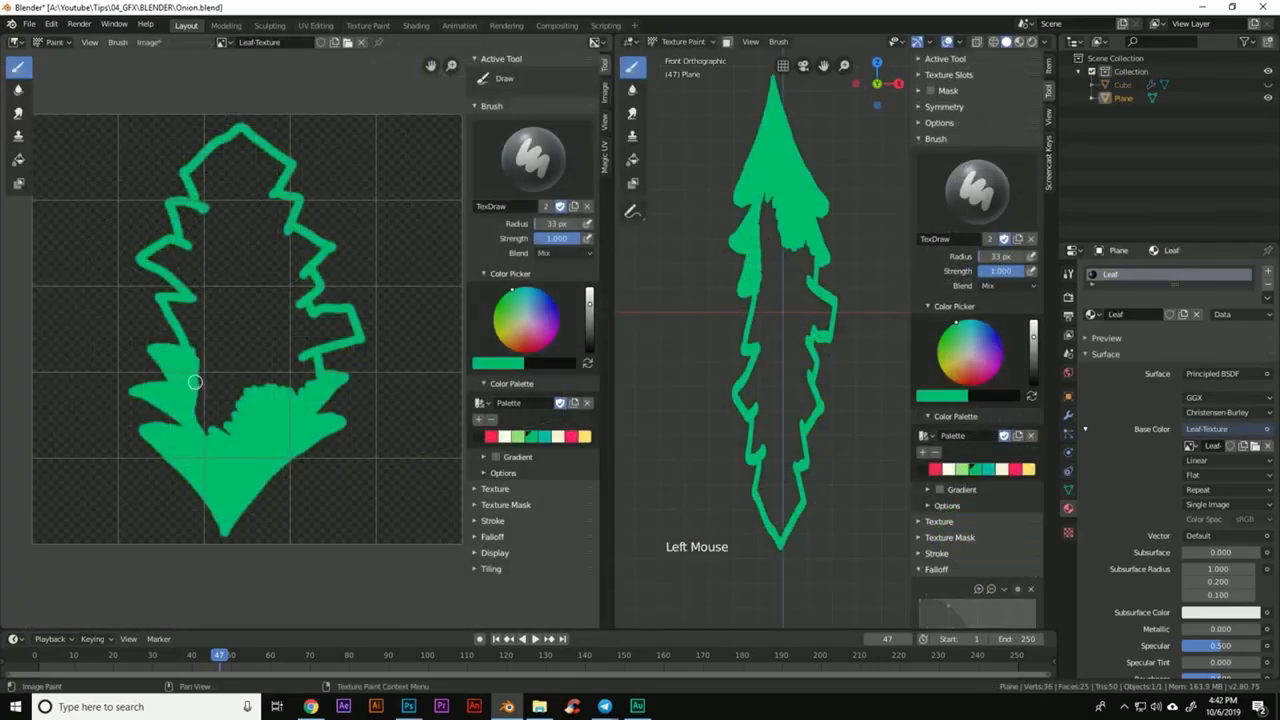
Fill the leaf outline with solid green using the Draw brush.
{"action": "left_click_drag", "start_coordinate": [196, 382], "coordinate": [276, 172]}
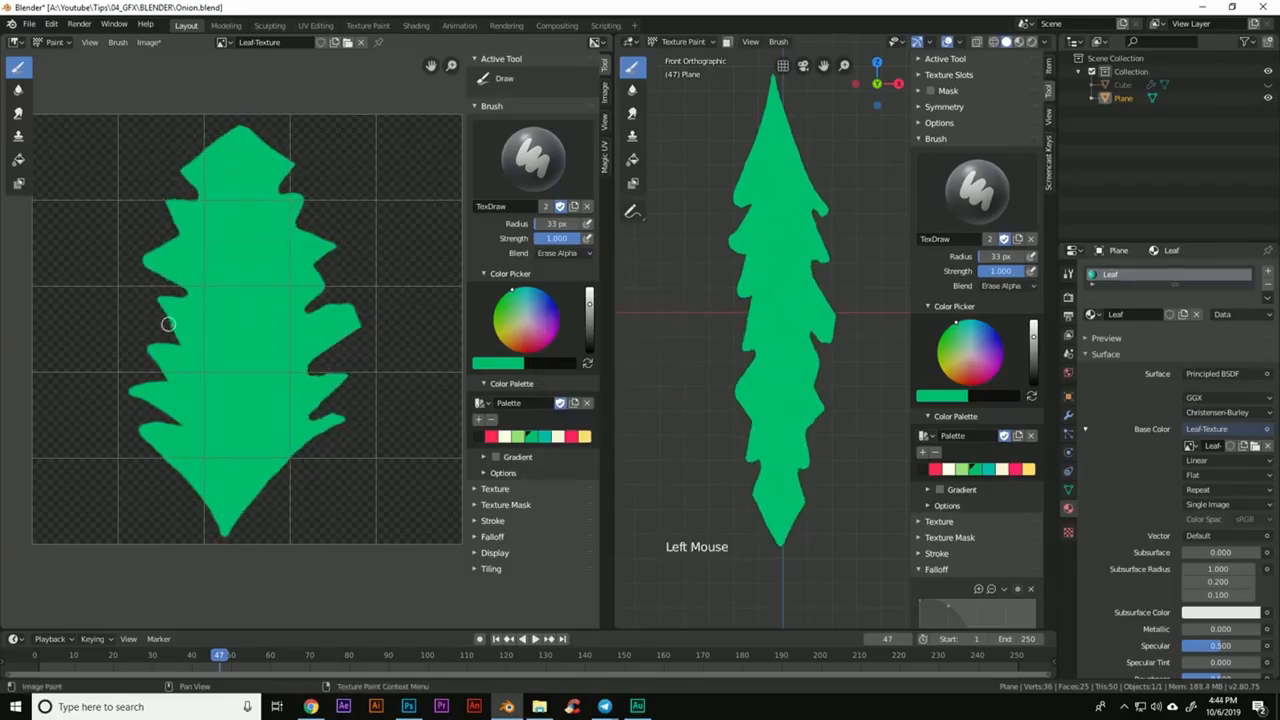
{"action": "left_click_drag", "start_coordinate": [168, 324], "coordinate": [228, 524]}
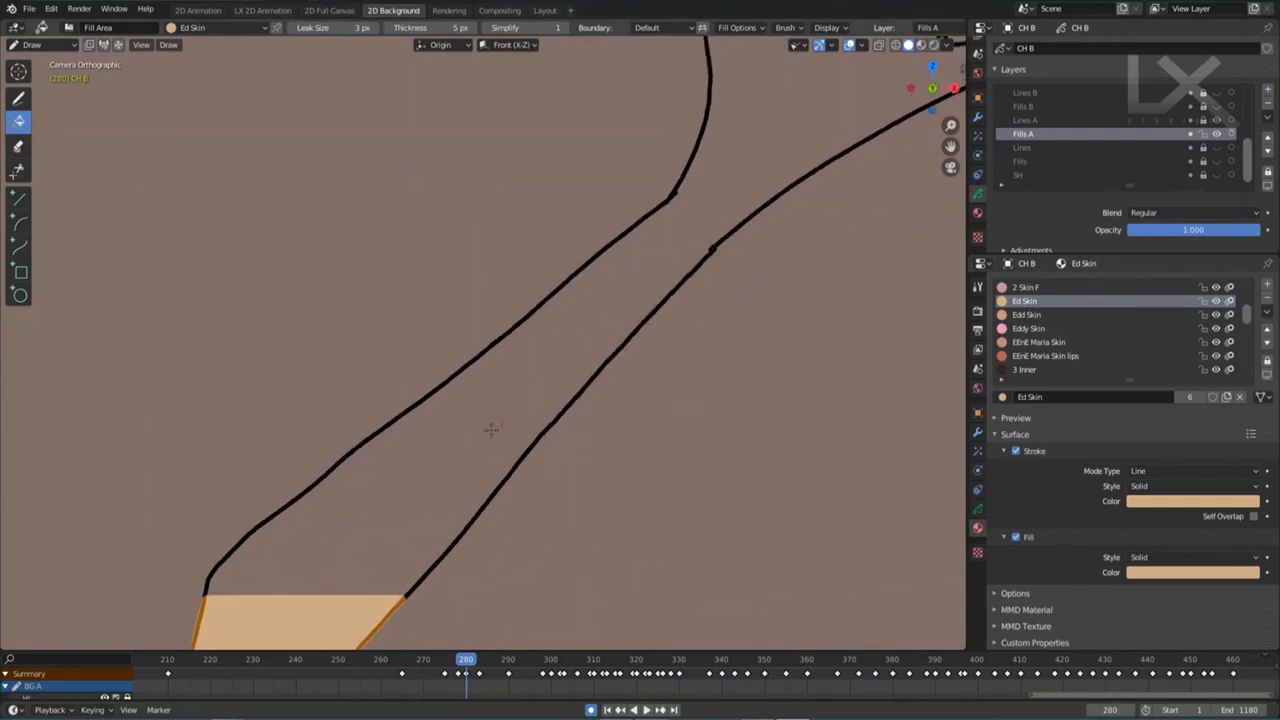
{"action": "mouse_move", "coordinate": [496, 388]}
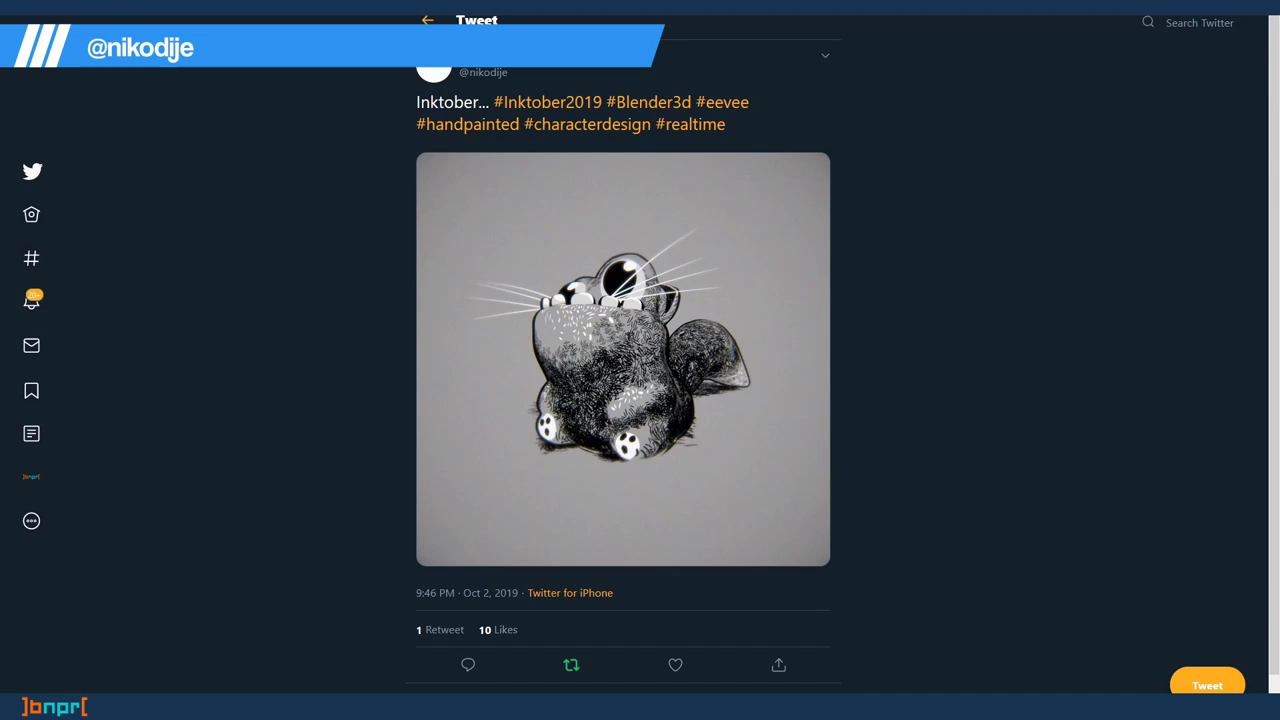
View the Inktober 2019 creature render attached to the tweet.
{"action": "left_click", "coordinate": [622, 358]}
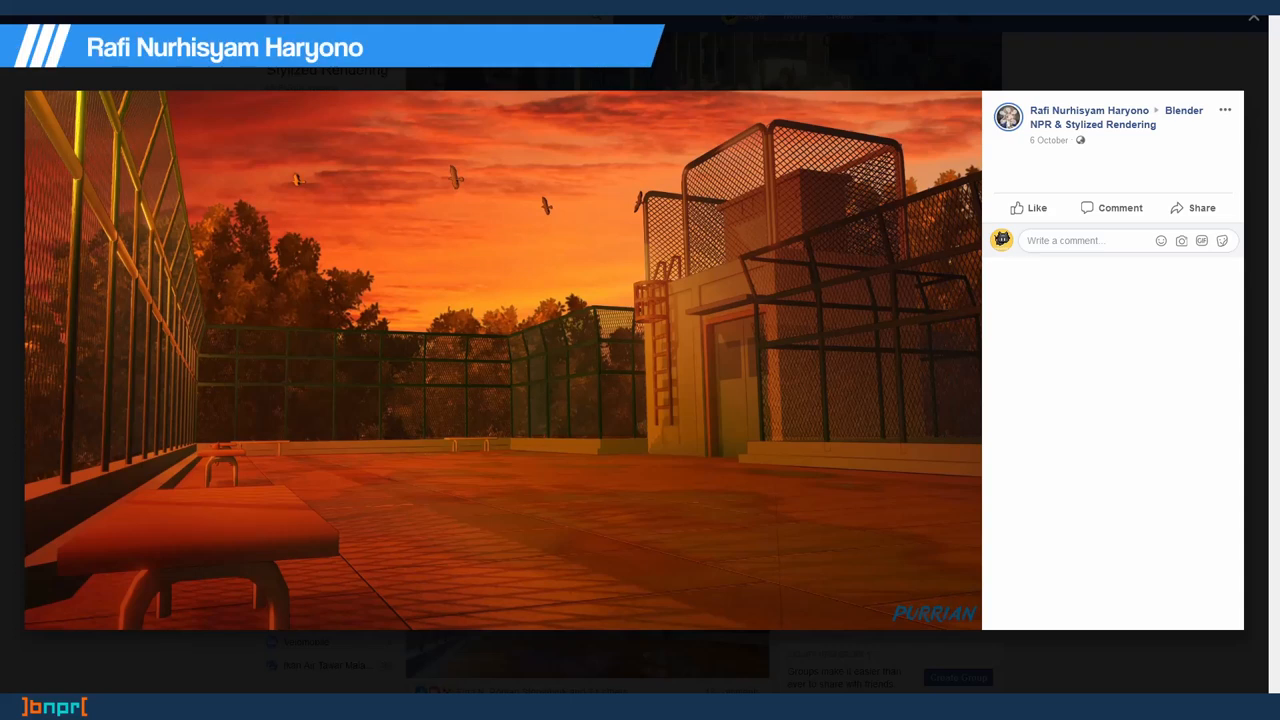
{"action": "left_click", "coordinate": [500, 360]}
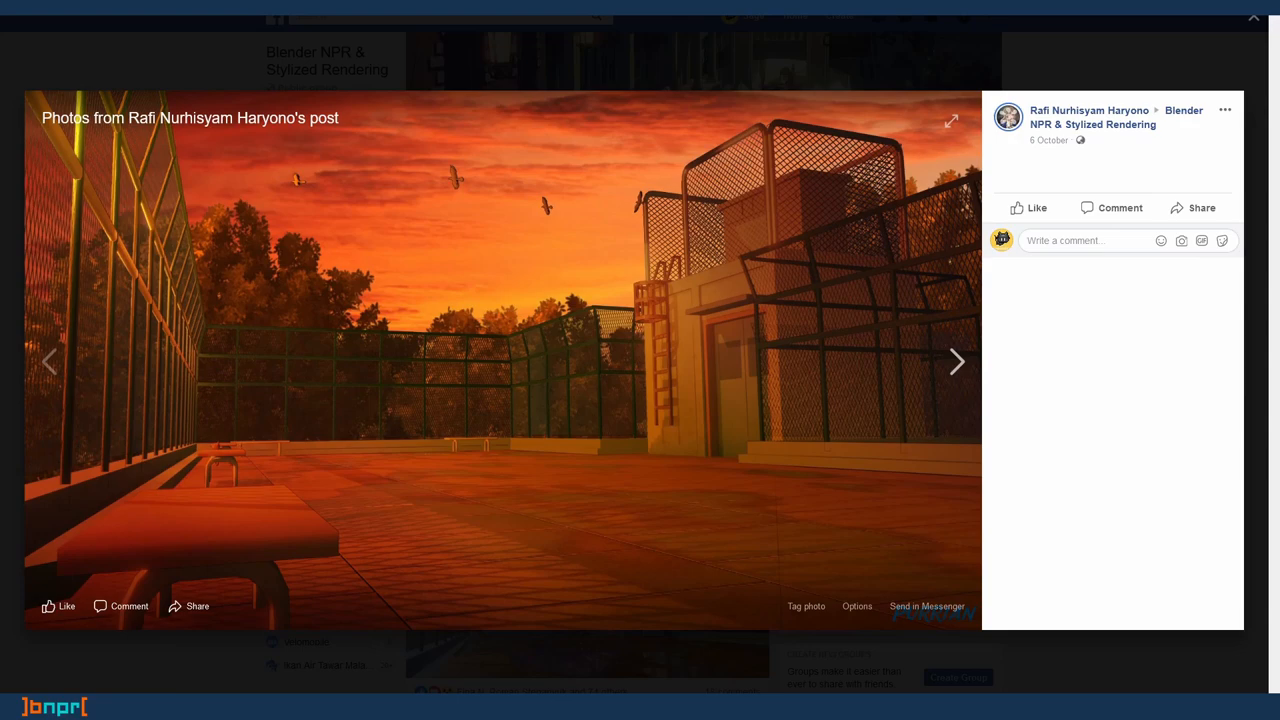